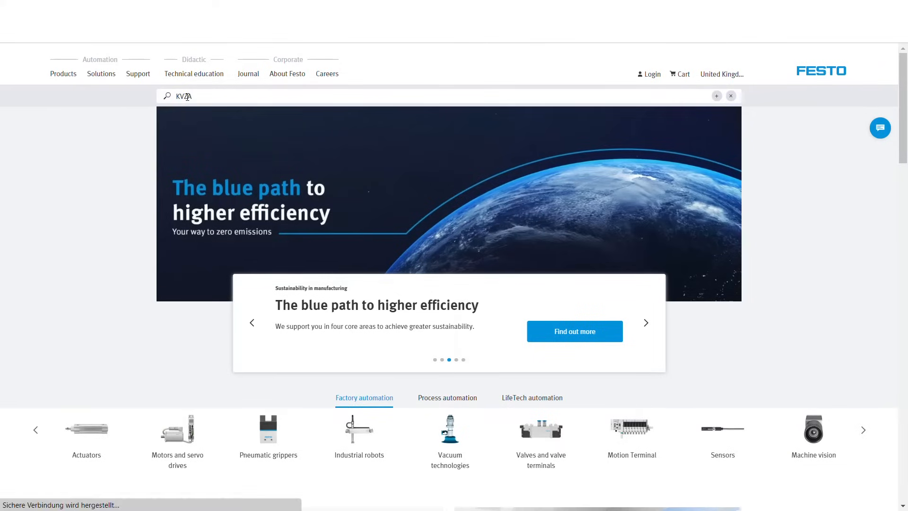
Step: Search the Festo site for KVZA and go to the Butterfly valve unit KVZA product page
key(Return)
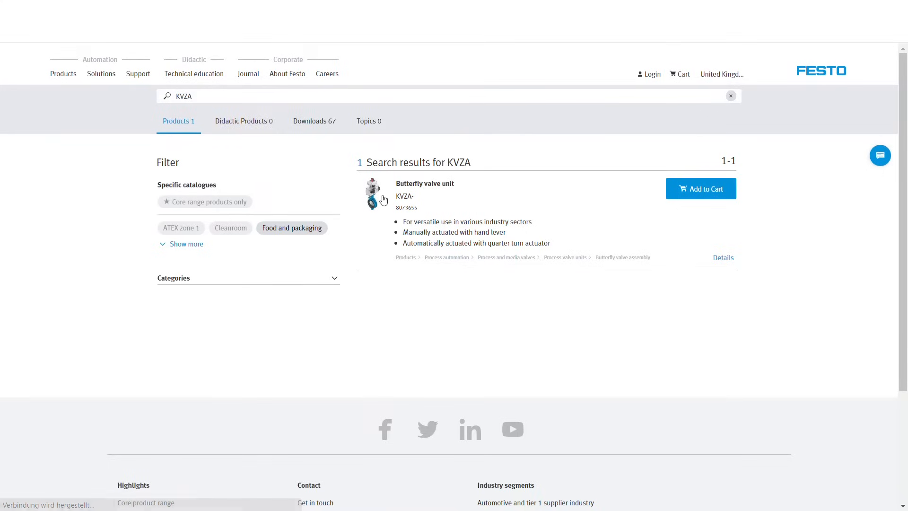
click(425, 183)
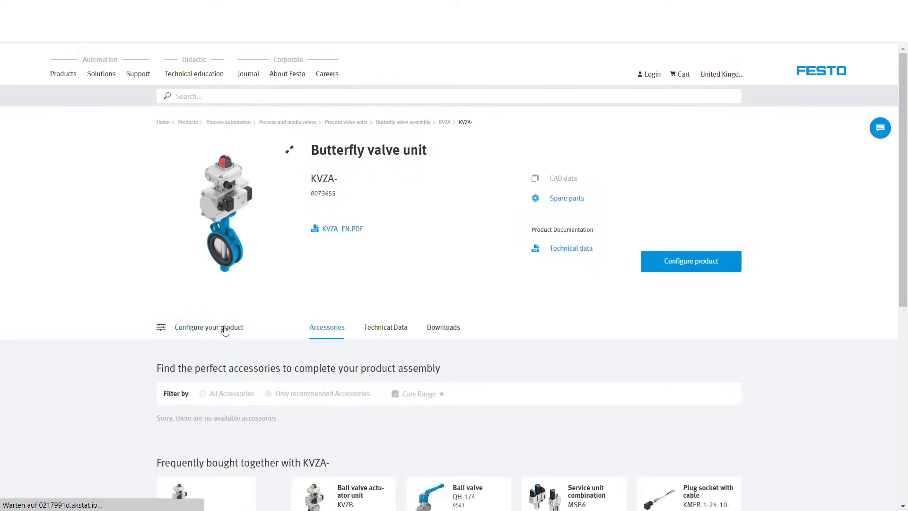
Step: Start the KVZA configurator and choose Automated as the actuation
click(690, 262)
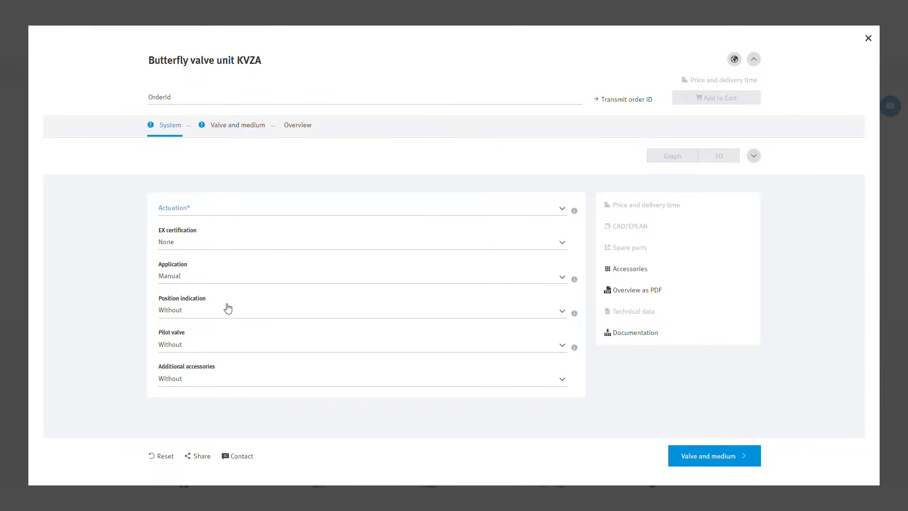
mouse_move(195, 203)
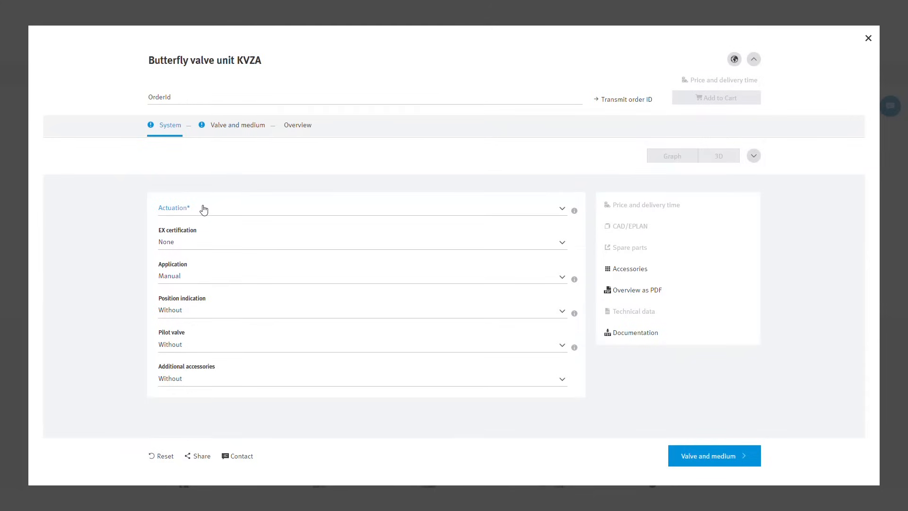
click(362, 208)
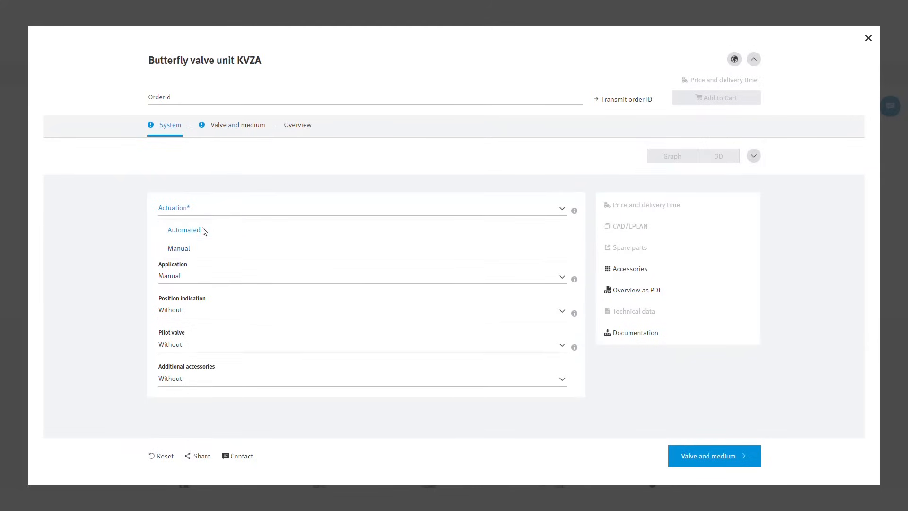
click(185, 230)
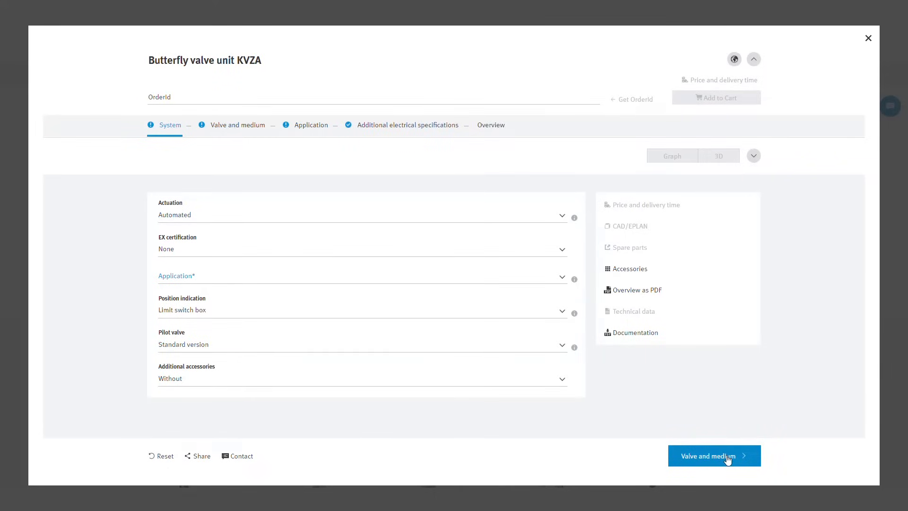
Step: On Valve and medium, set connection standard DIN EN 1092-1 and nominal pressure PN10
click(715, 456)
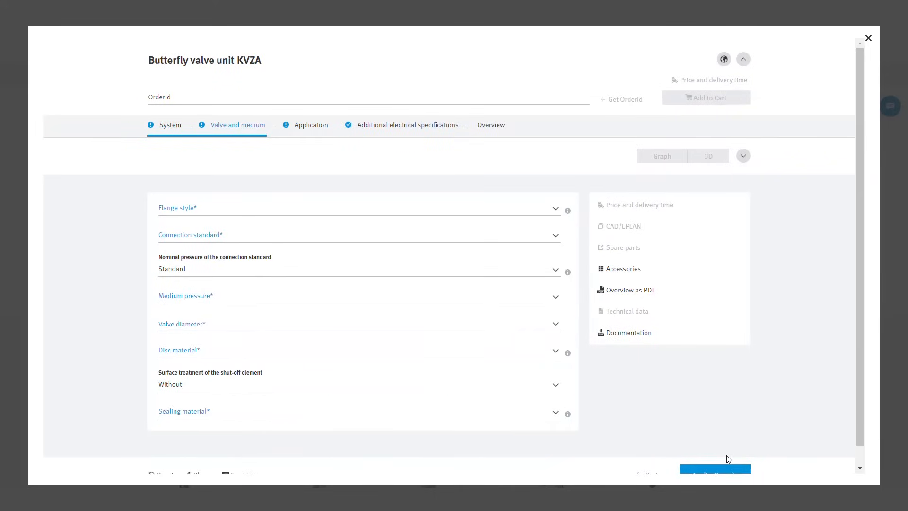
mouse_move(684, 397)
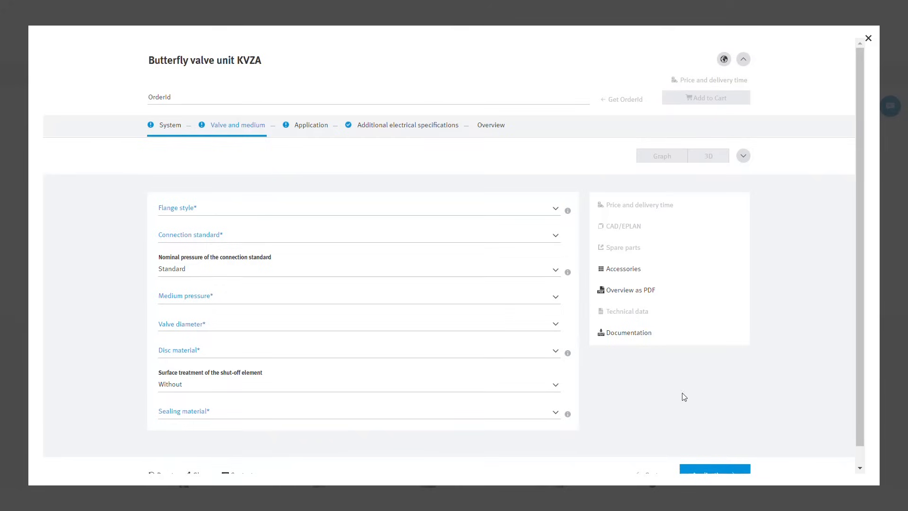
mouse_move(241, 215)
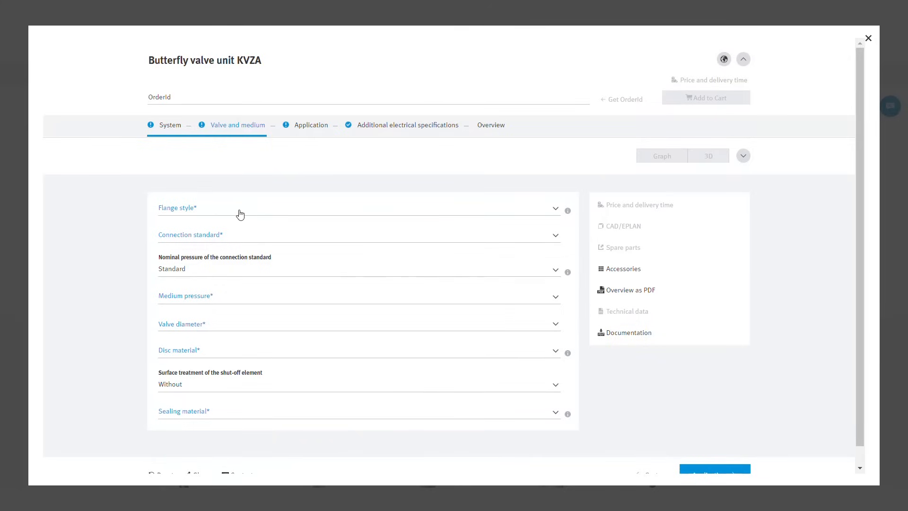
mouse_move(233, 234)
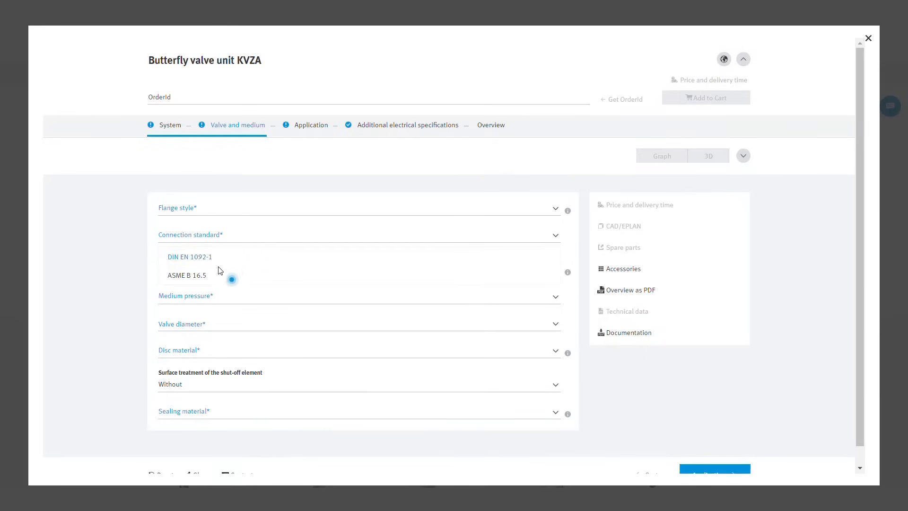
click(189, 256)
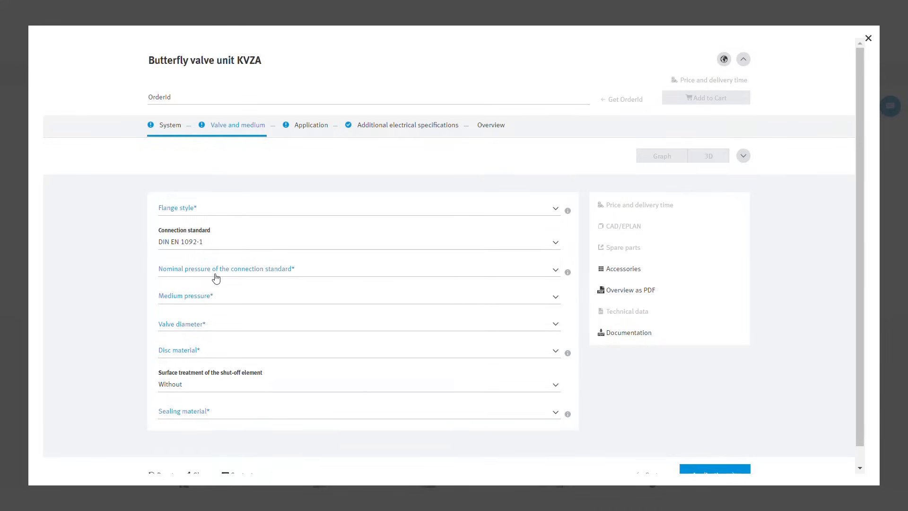
click(358, 269)
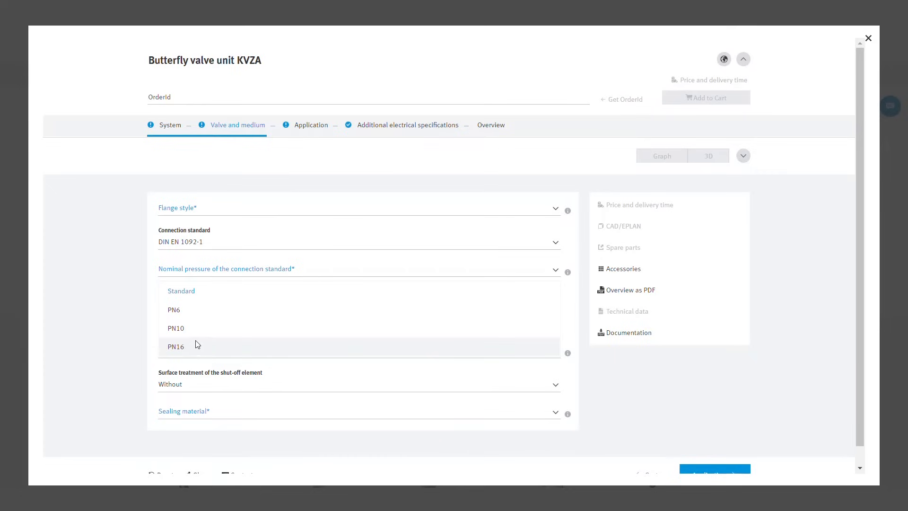
click(176, 328)
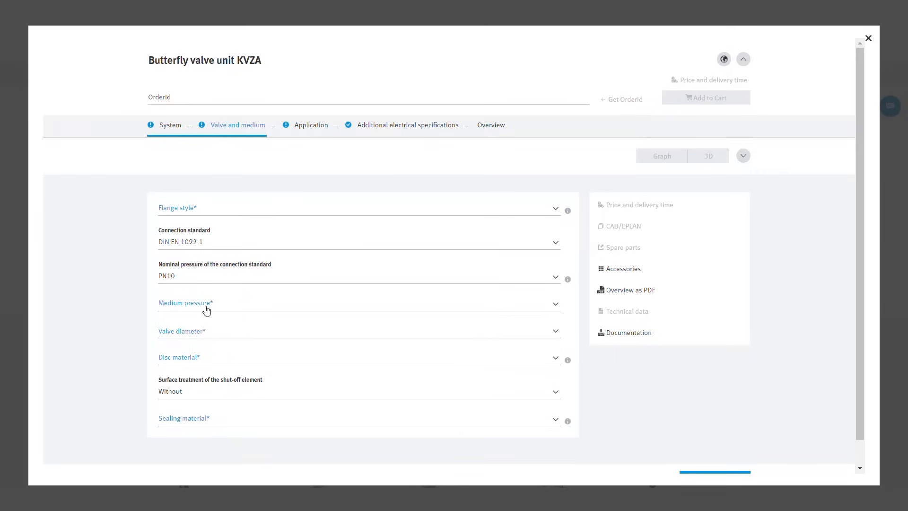
mouse_move(200, 358)
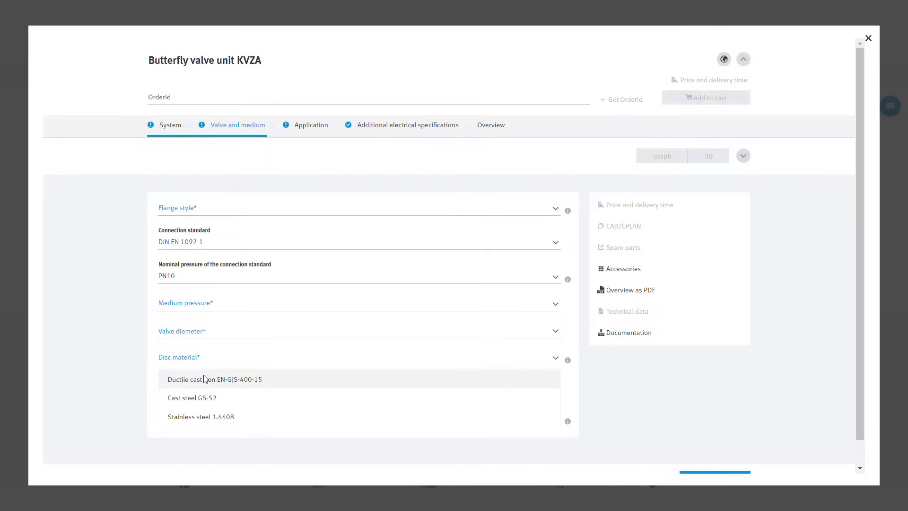
mouse_move(220, 393)
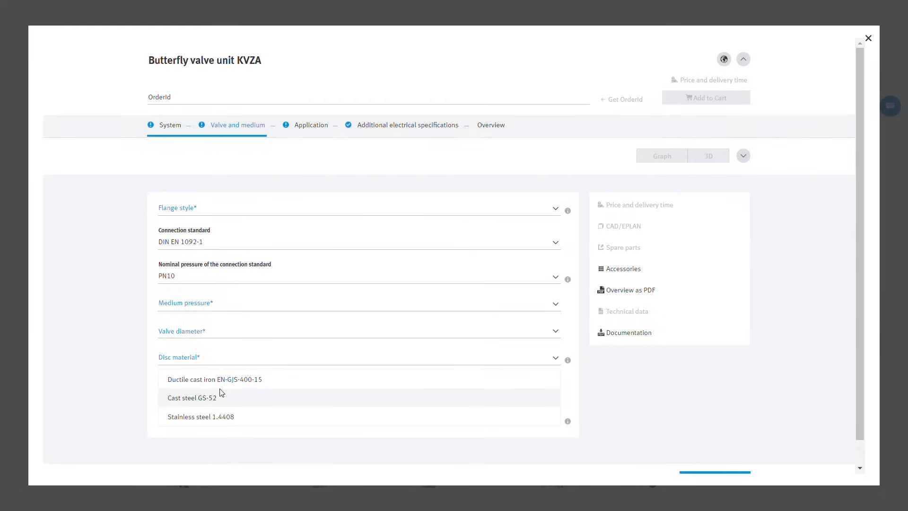
Step: Set the disc material to ductile cast iron and the sealing material to EPDM
click(214, 380)
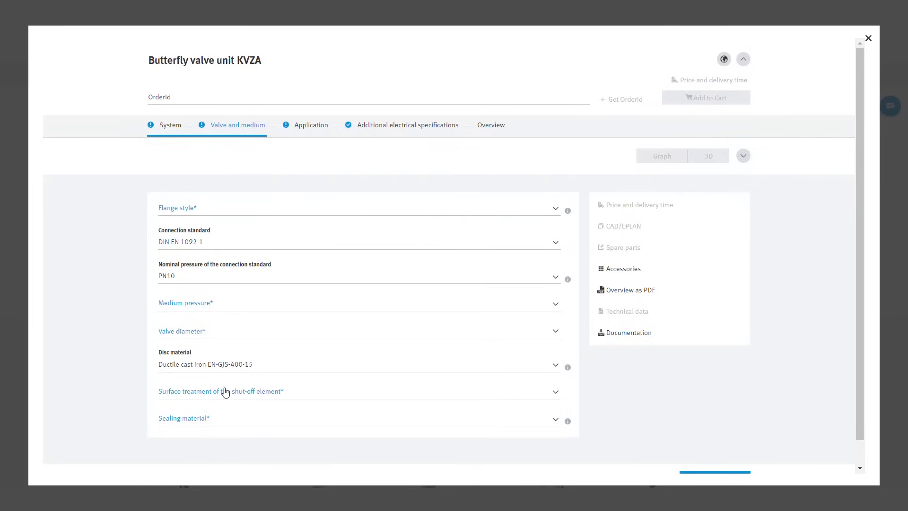
click(185, 418)
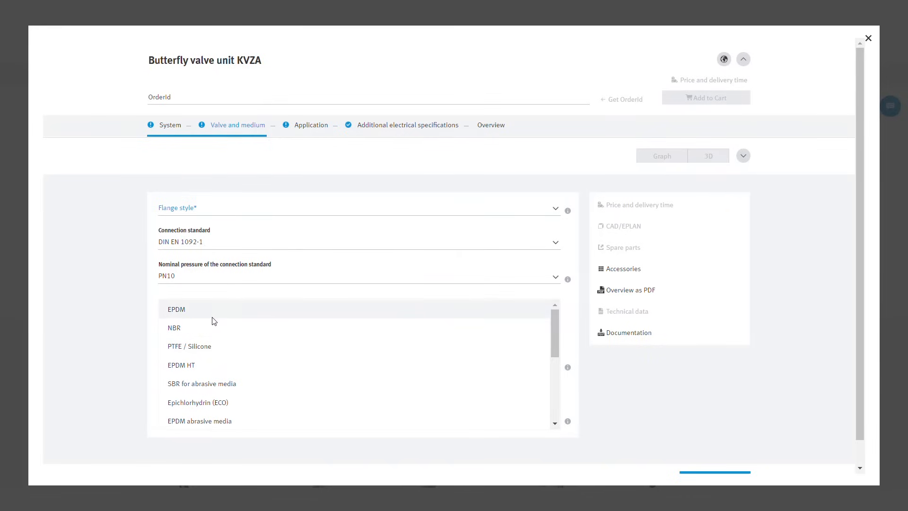
click(177, 308)
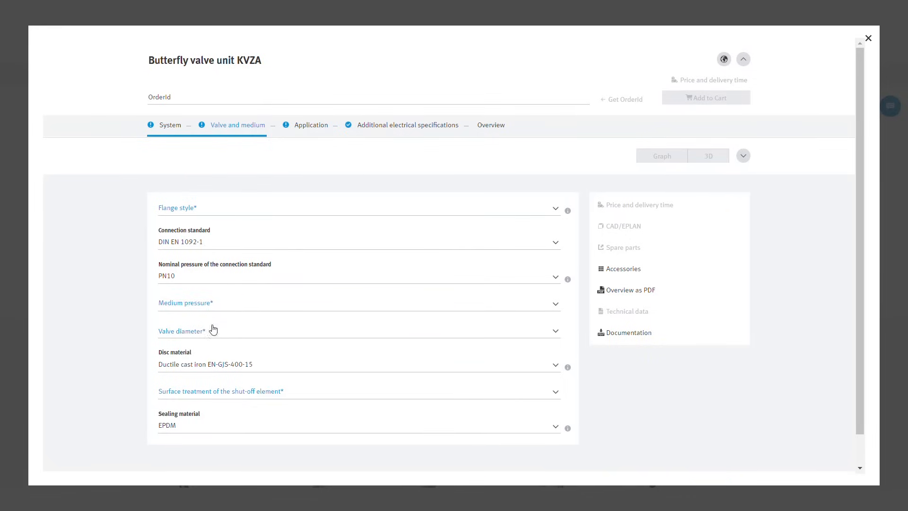
scroll(down, 3)
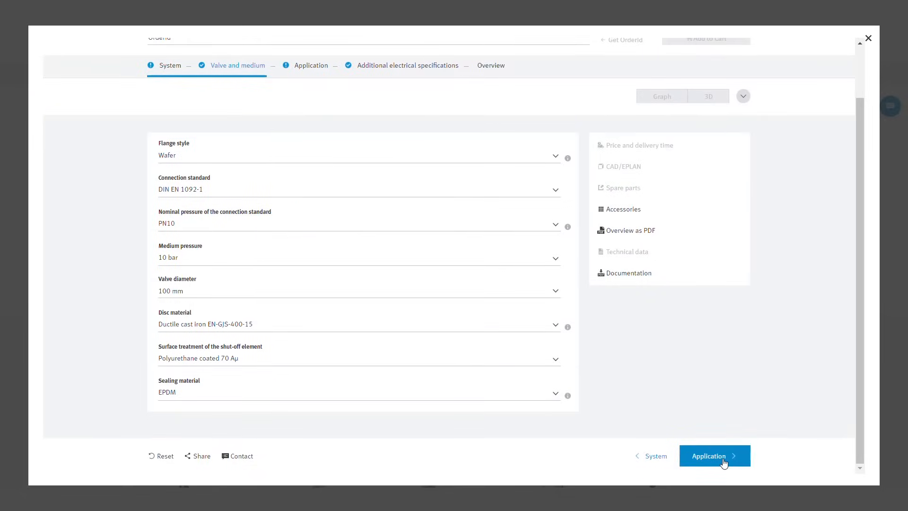
Step: In the Application step, read and close the mode of operation explanation
click(715, 456)
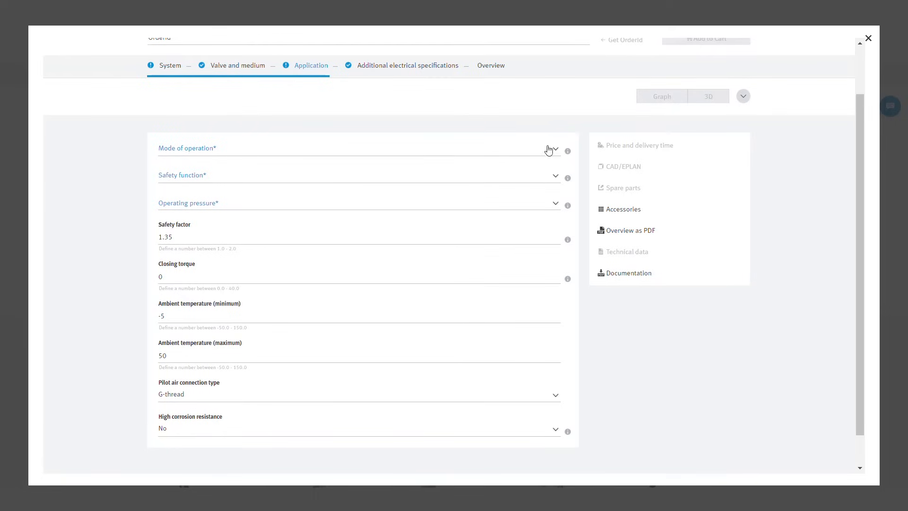
click(567, 150)
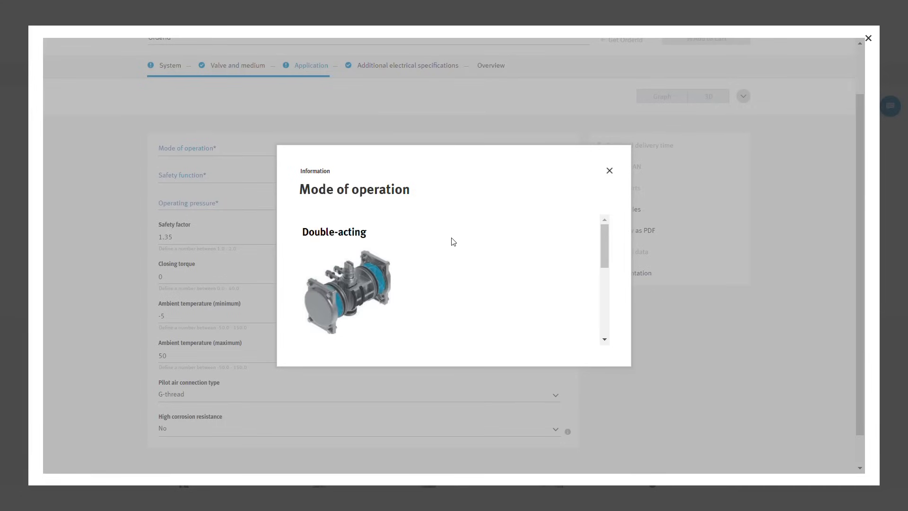
scroll(down, 3)
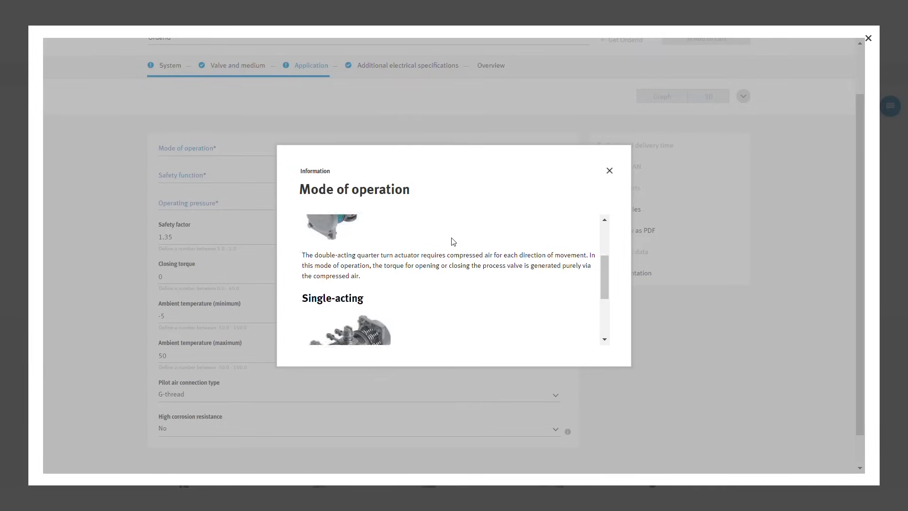
scroll(down, 3)
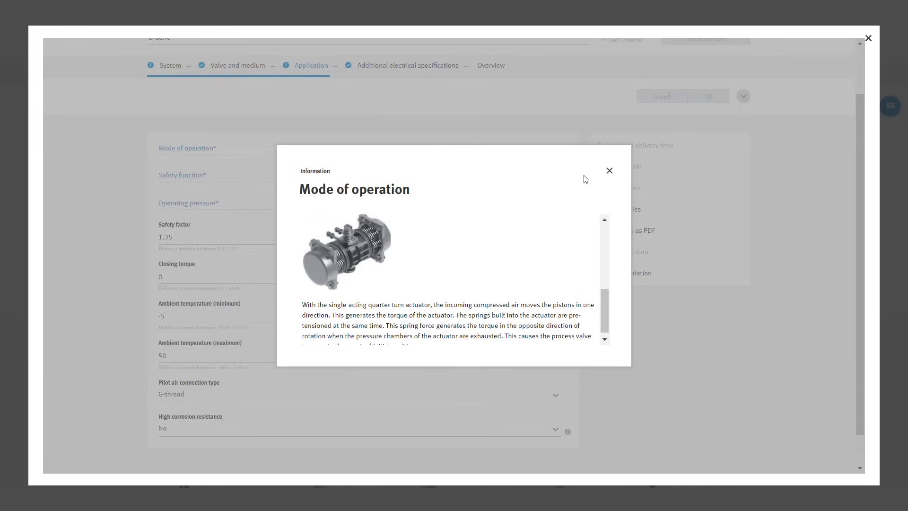
click(608, 171)
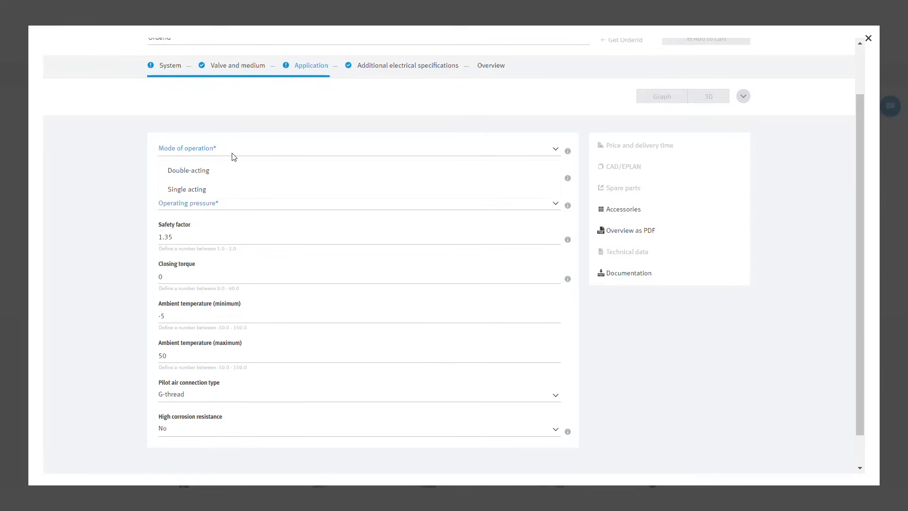
click(188, 170)
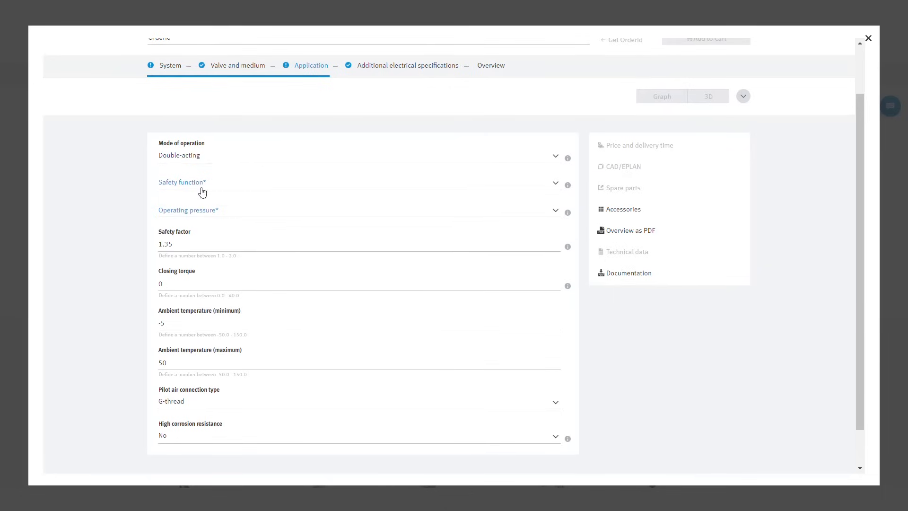
Step: Set the safety function to Opening and high corrosion resistance to Yes
click(357, 183)
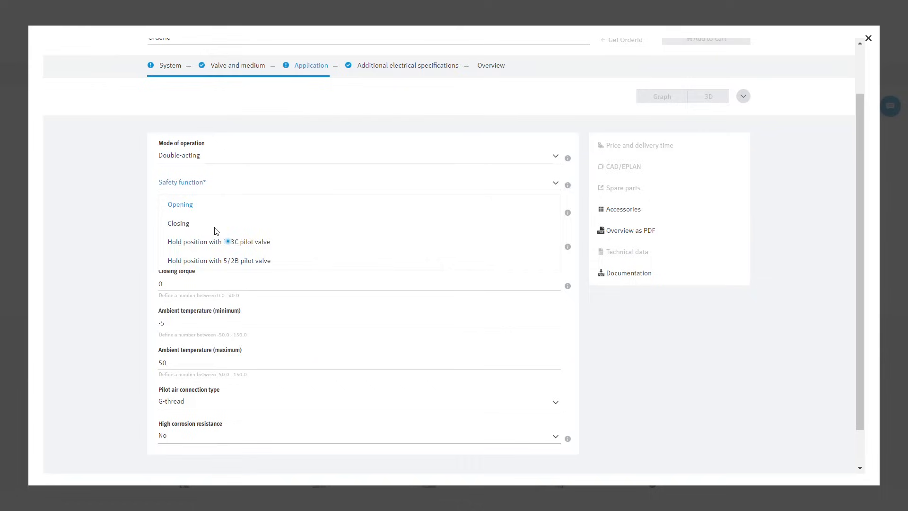
click(179, 205)
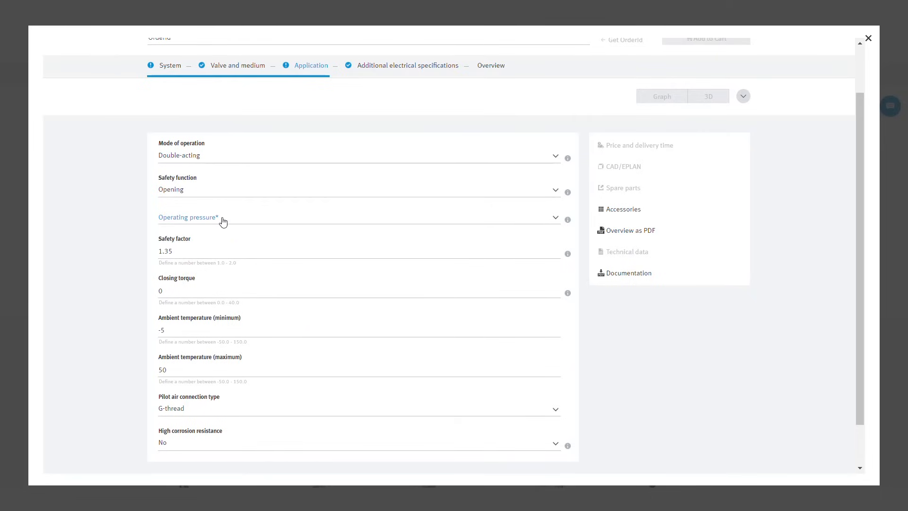
mouse_move(205, 286)
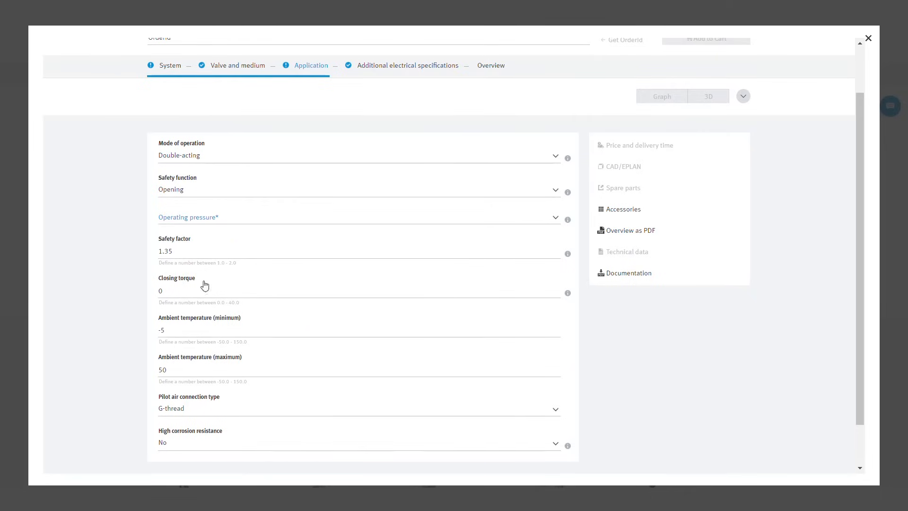
double_click(165, 250)
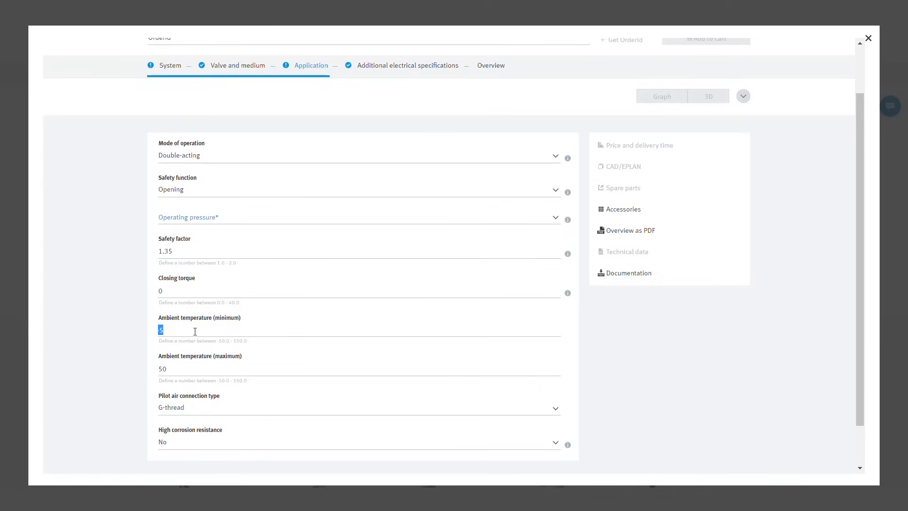
mouse_move(246, 417)
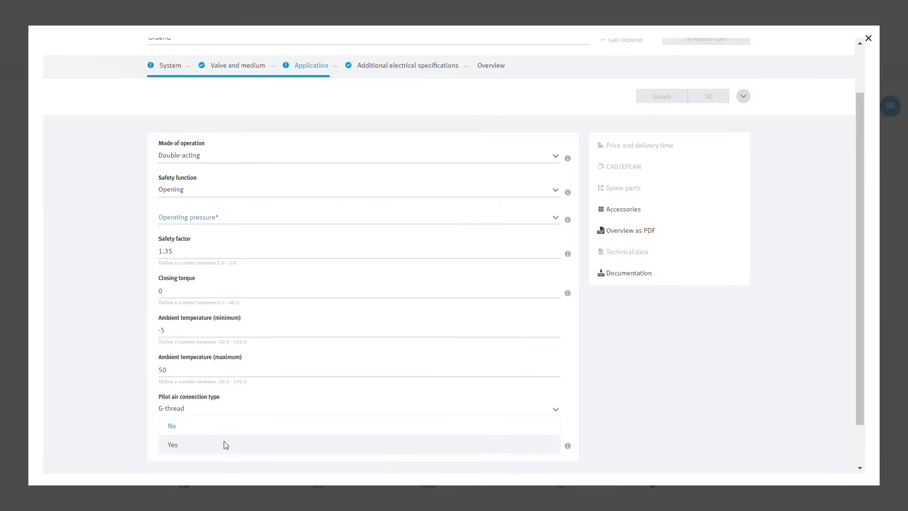
click(173, 445)
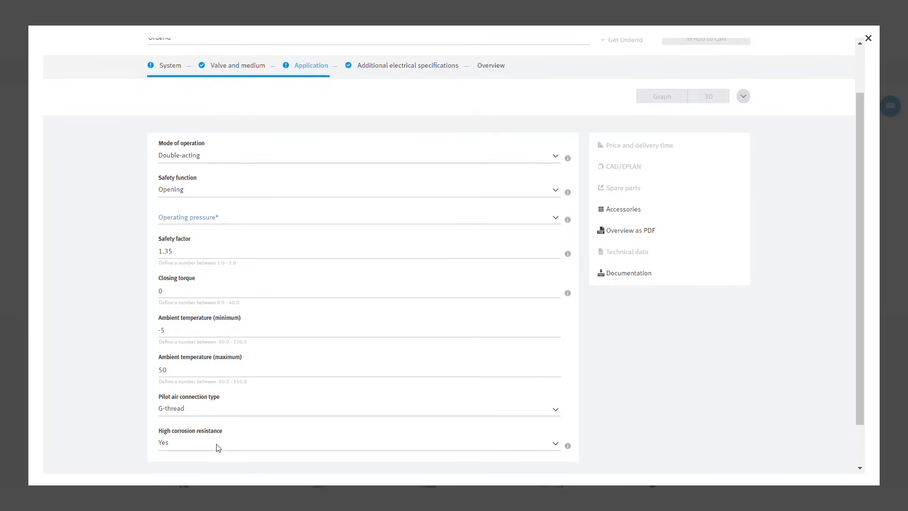
scroll(down, 3)
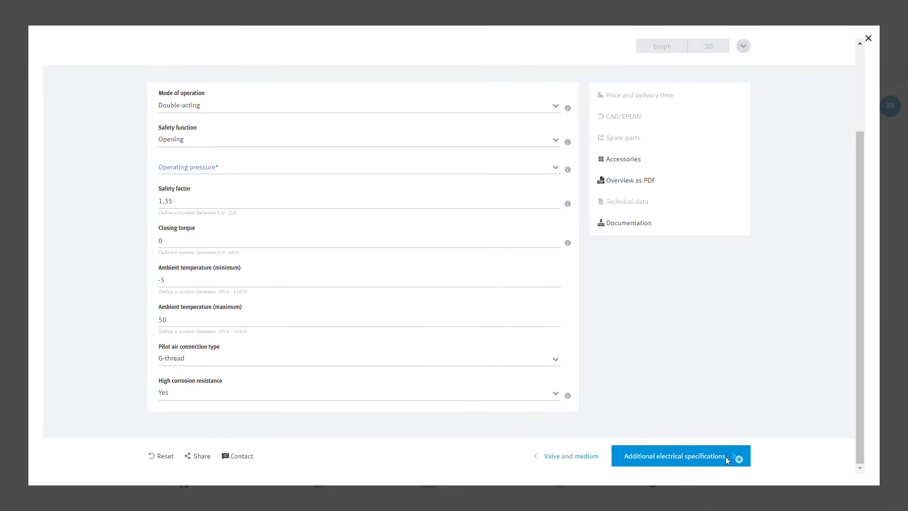
Step: Advance to Additional electrical specifications, keeping 24 V DC pilot voltage and no plug
click(674, 456)
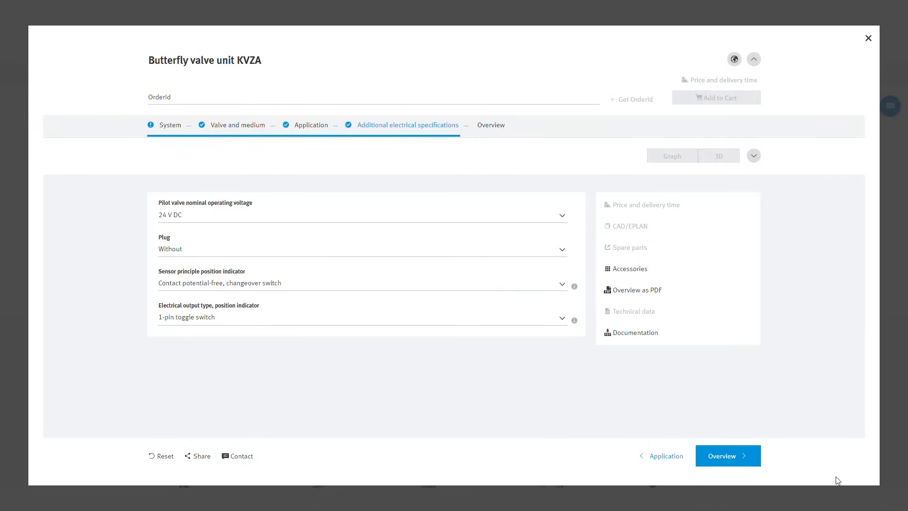
mouse_move(213, 221)
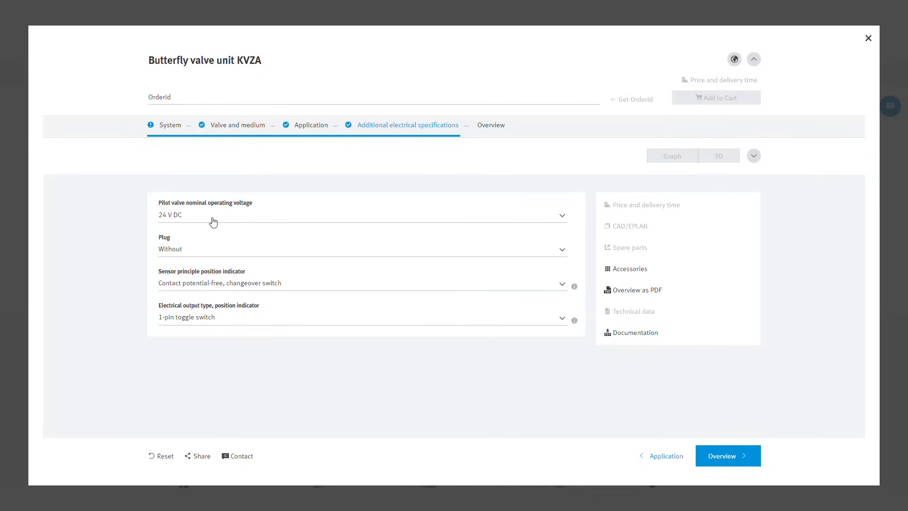
mouse_move(212, 257)
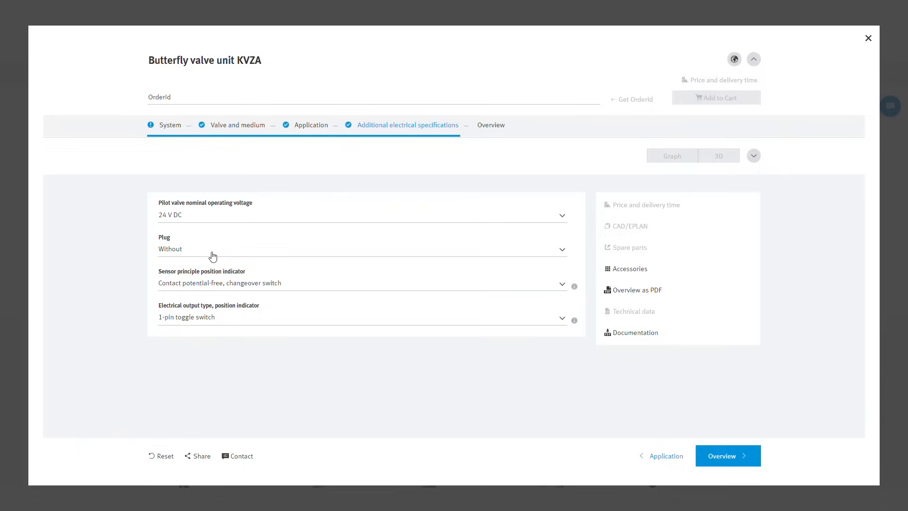
mouse_move(226, 311)
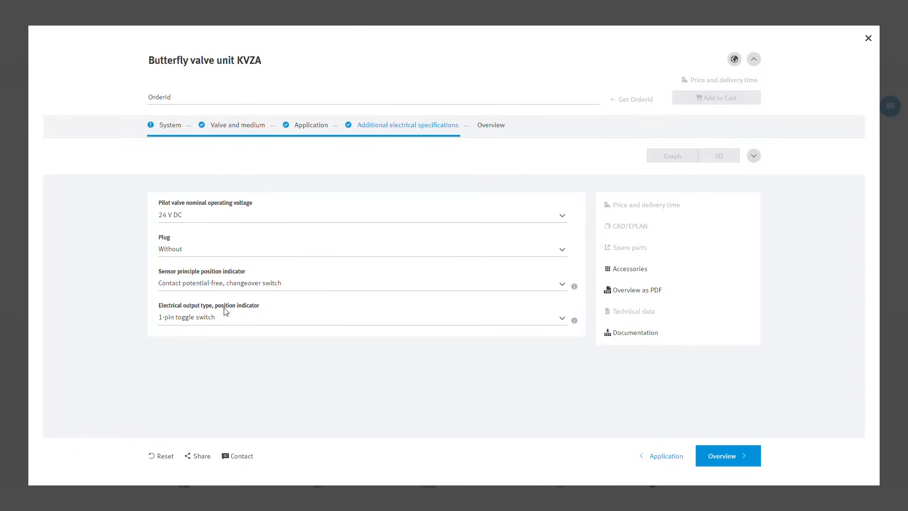
mouse_move(231, 327)
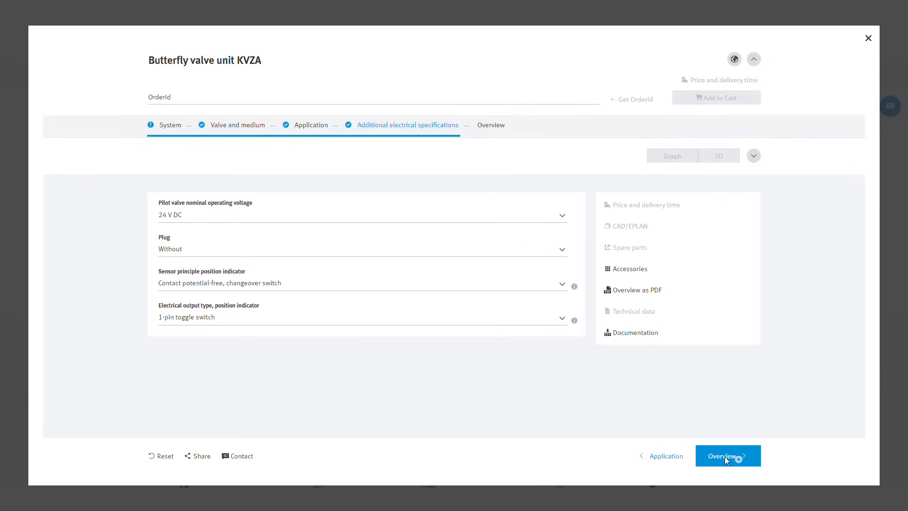
Step: Show the Overview with order ID C2702130, the 3D valve model and the configuration summary
click(728, 456)
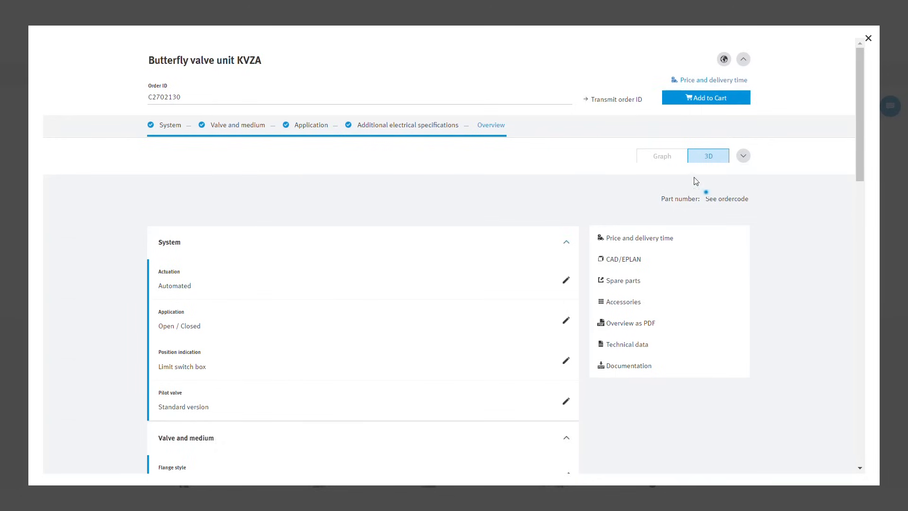
click(744, 155)
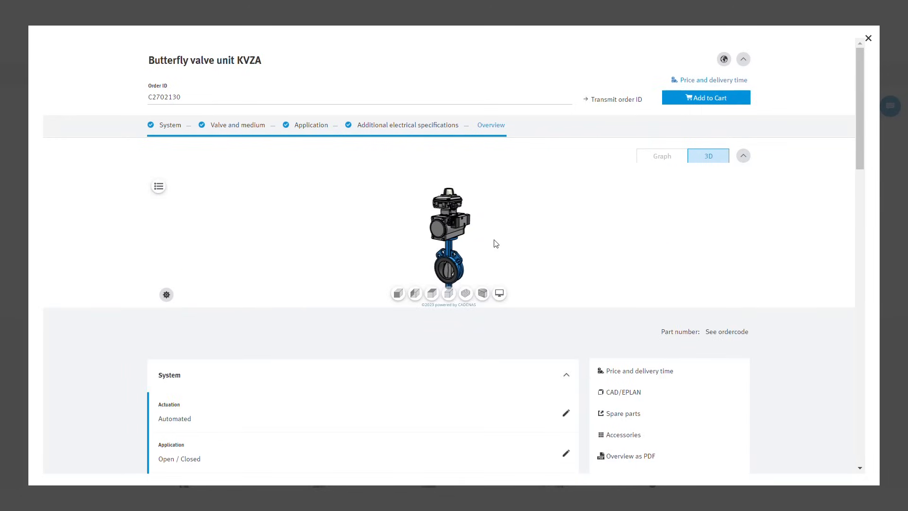
scroll(down, 3)
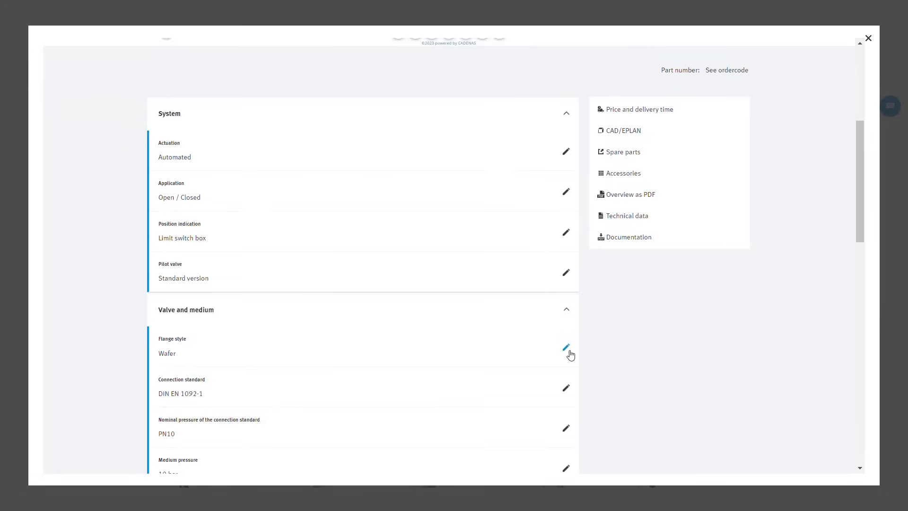
scroll(down, 3)
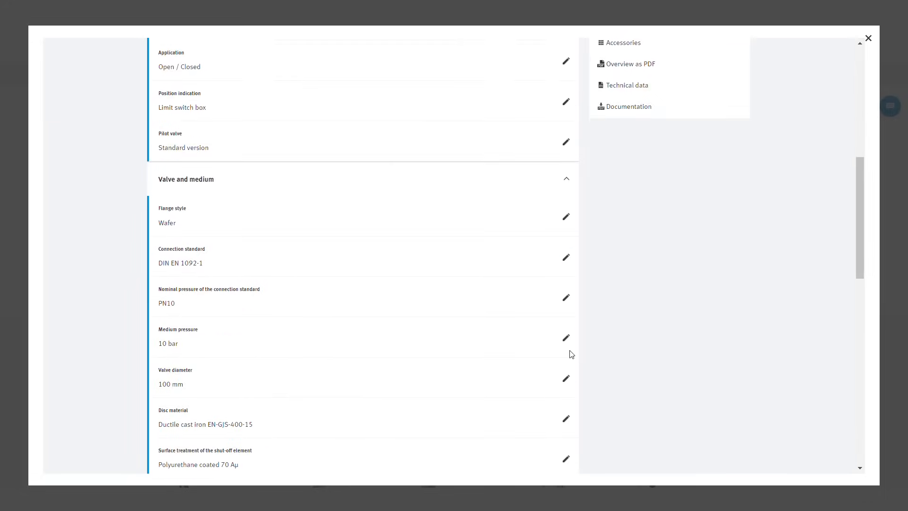
scroll(down, 3)
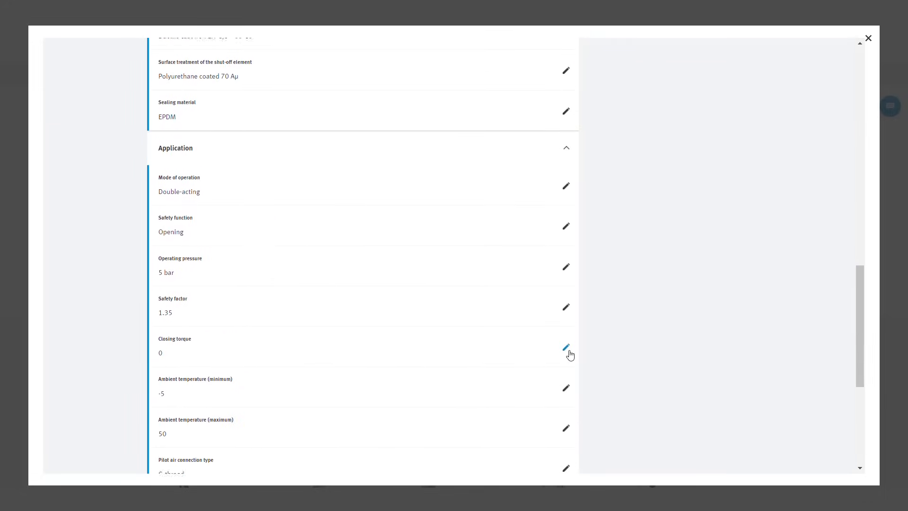
scroll(up, 3)
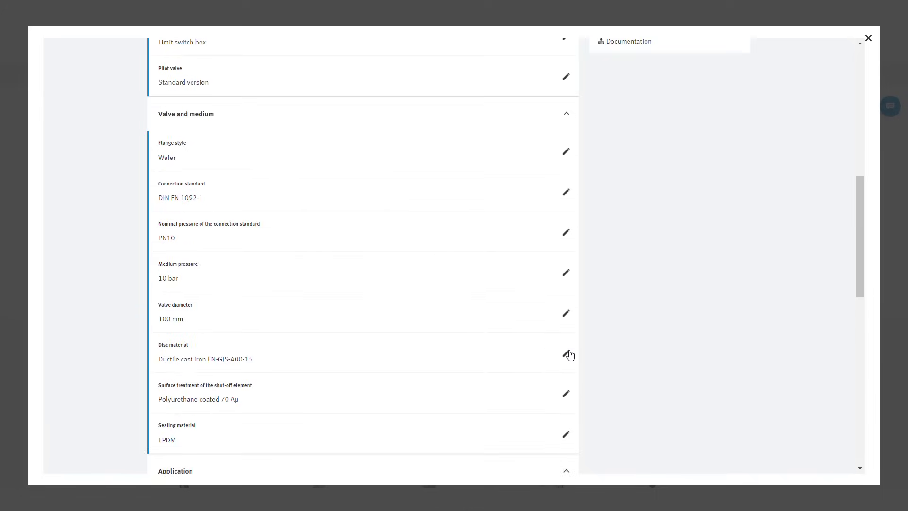
scroll(up, 3)
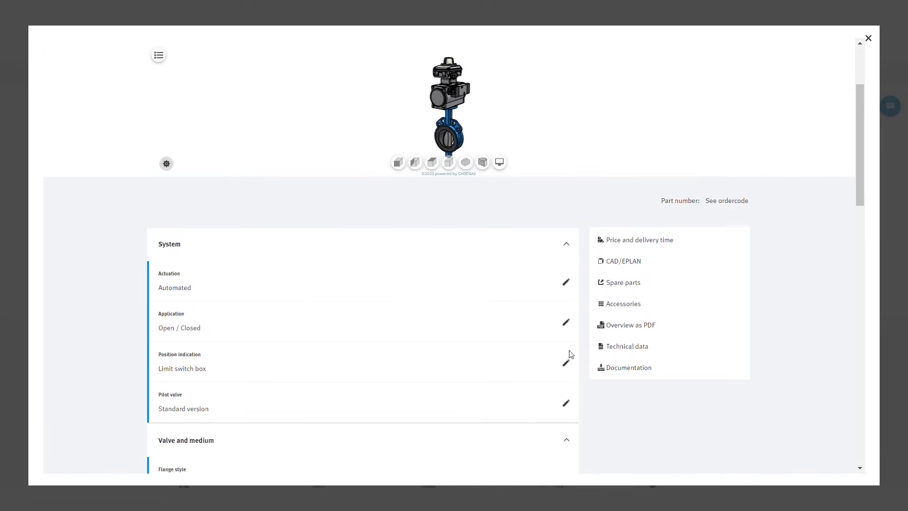
mouse_move(655, 240)
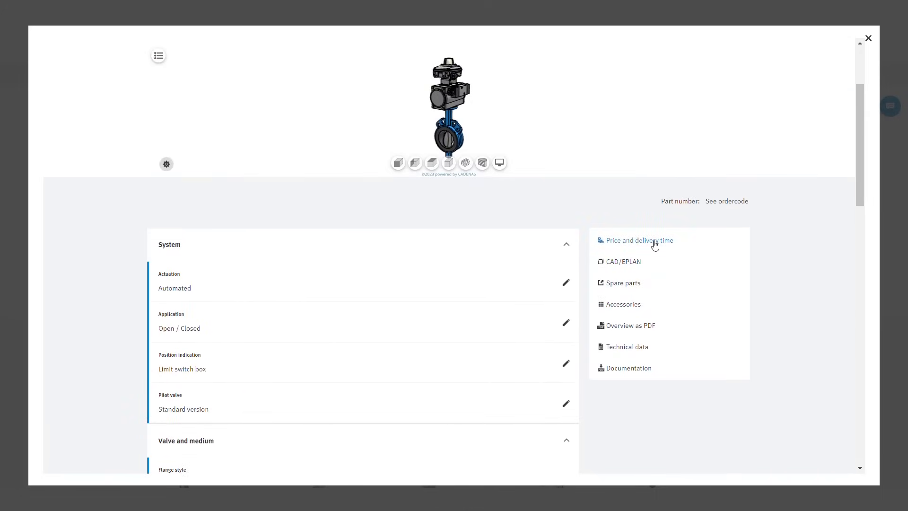
mouse_move(647, 292)
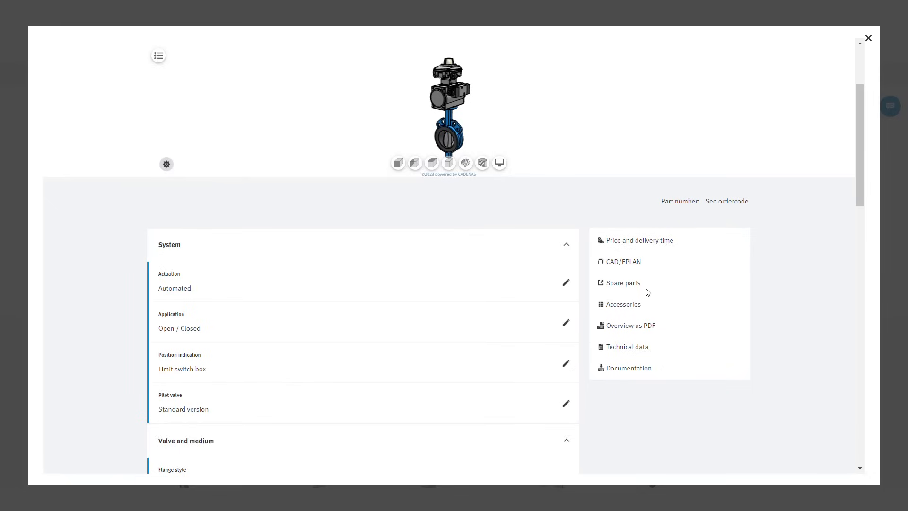
mouse_move(628, 346)
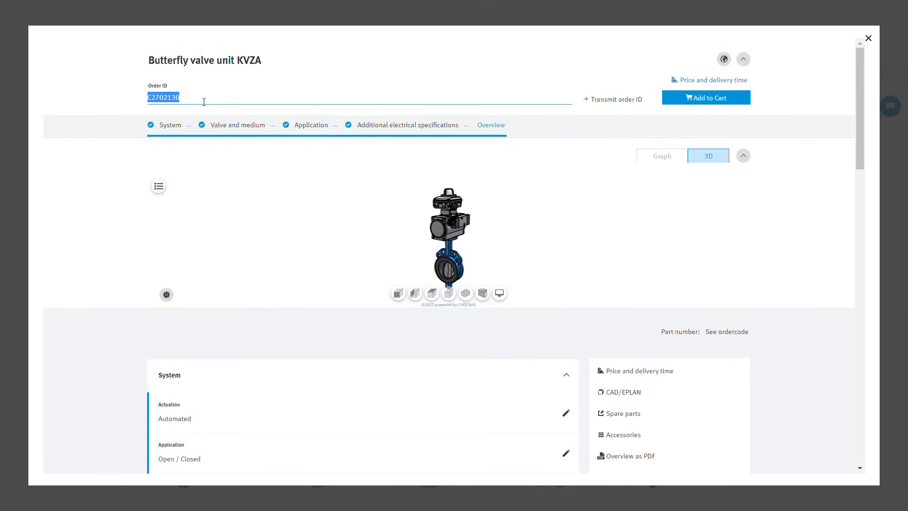
mouse_move(721, 100)
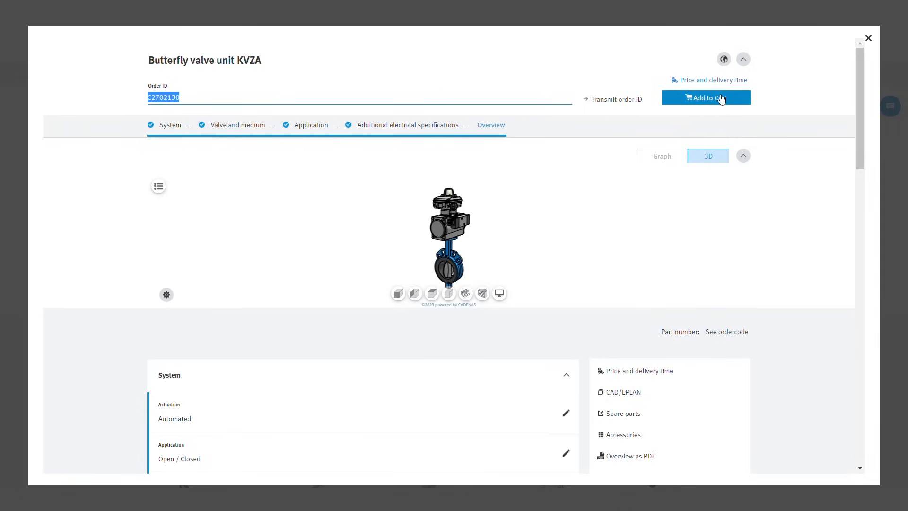